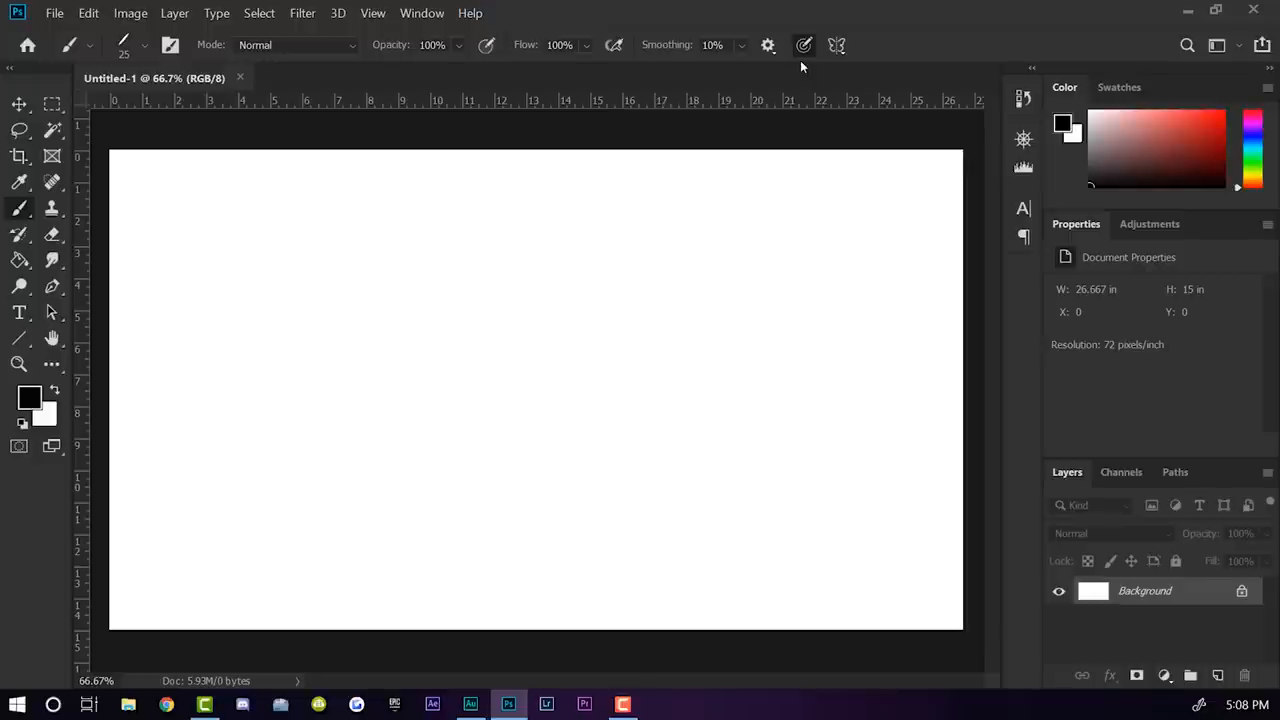
mouse_move(800, 68)
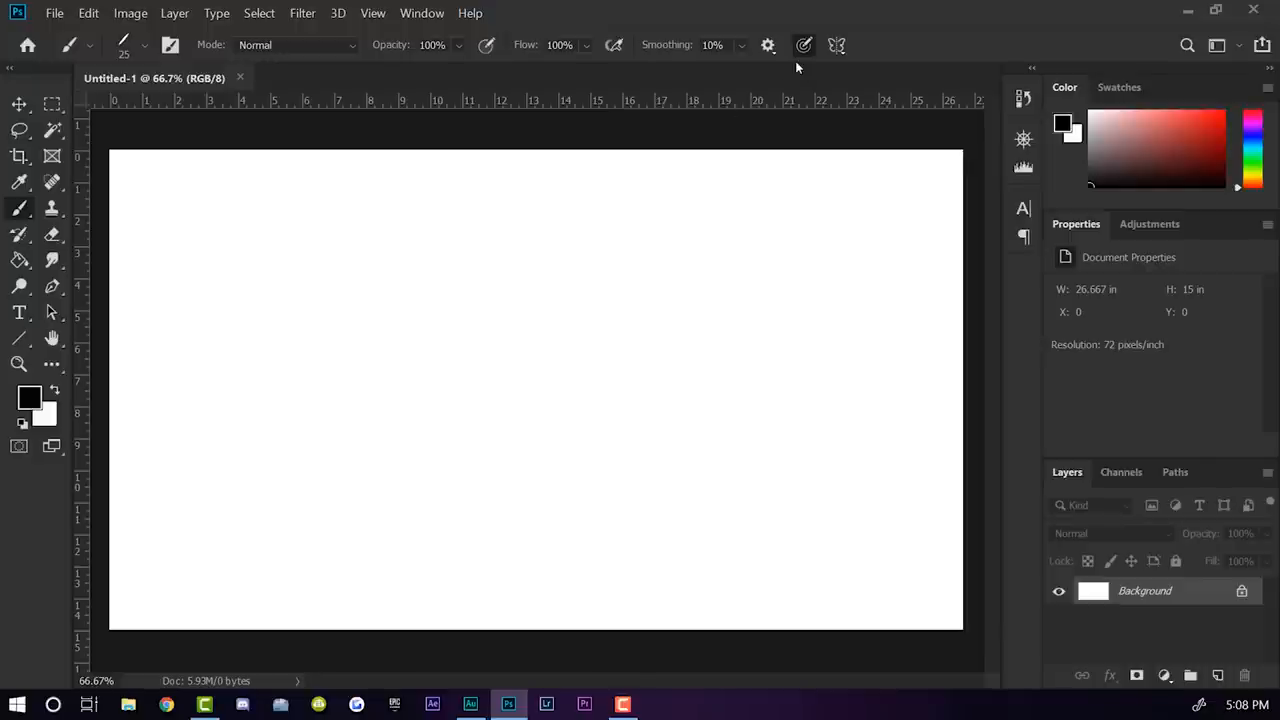